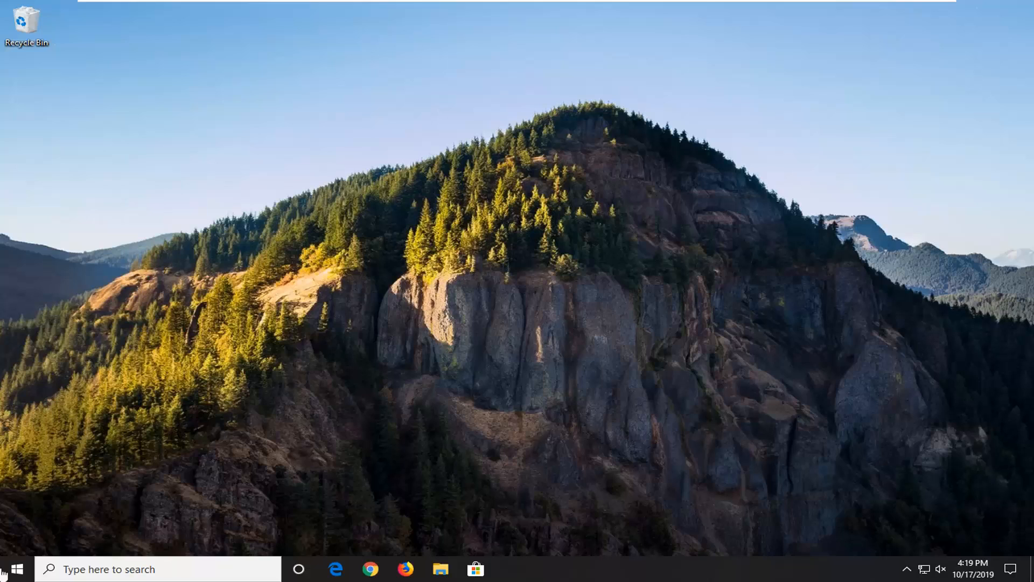
Search 'meter' and enable 'I prefer video to play at a lower resolution', then close Settings.
left_click(19, 567)
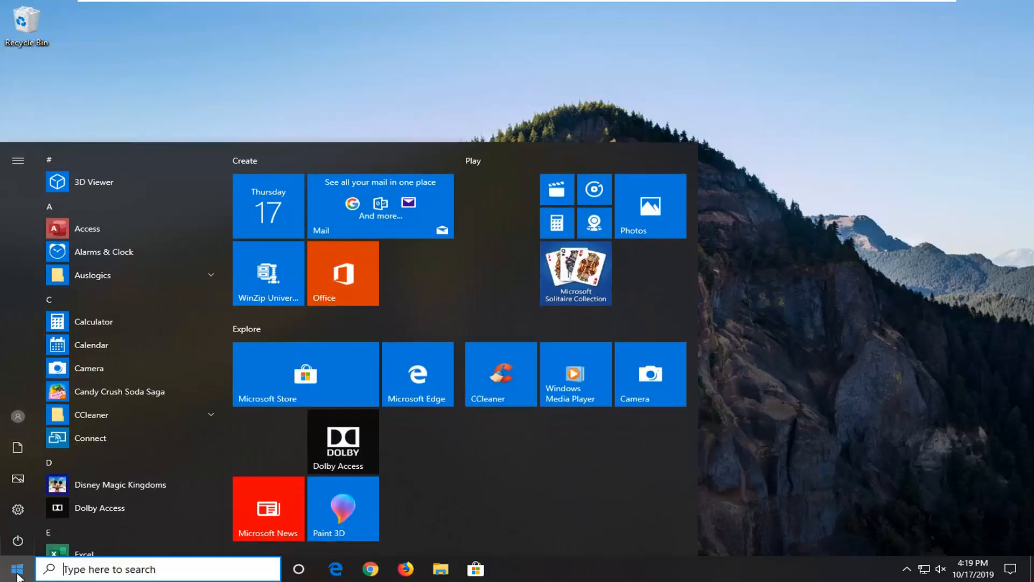
type("meter")
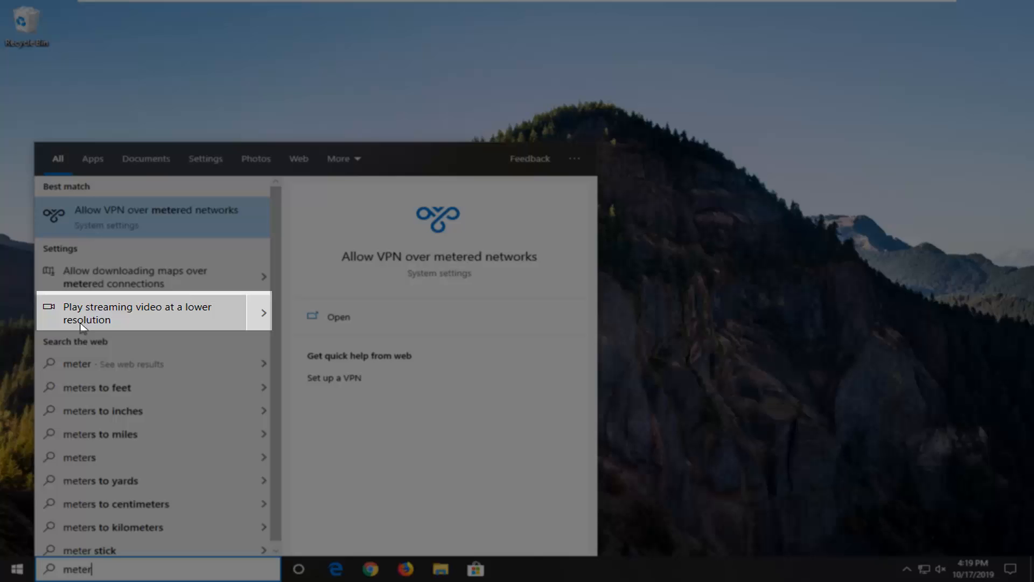
mouse_move(91, 318)
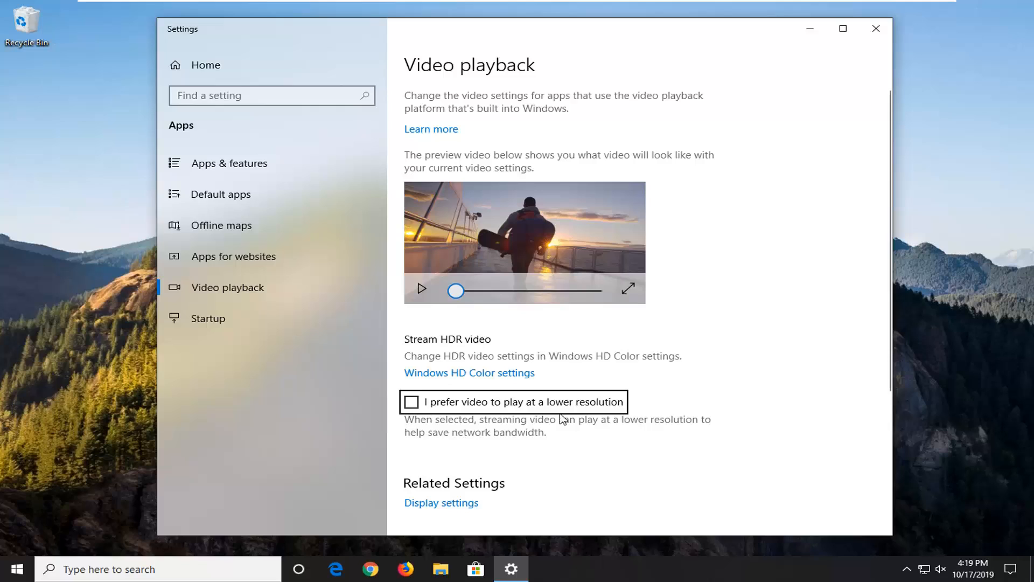
left_click(411, 416)
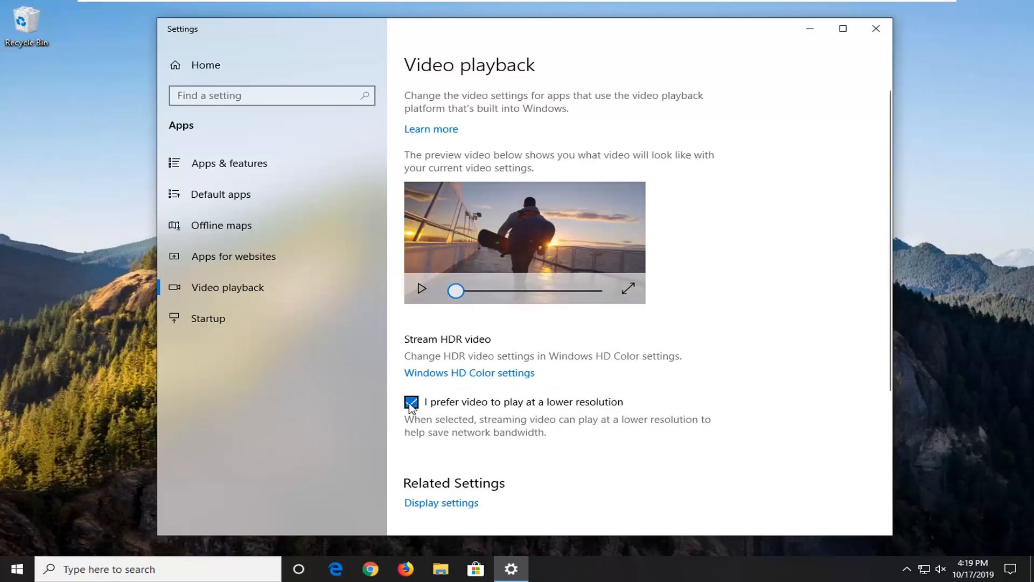
left_click(411, 402)
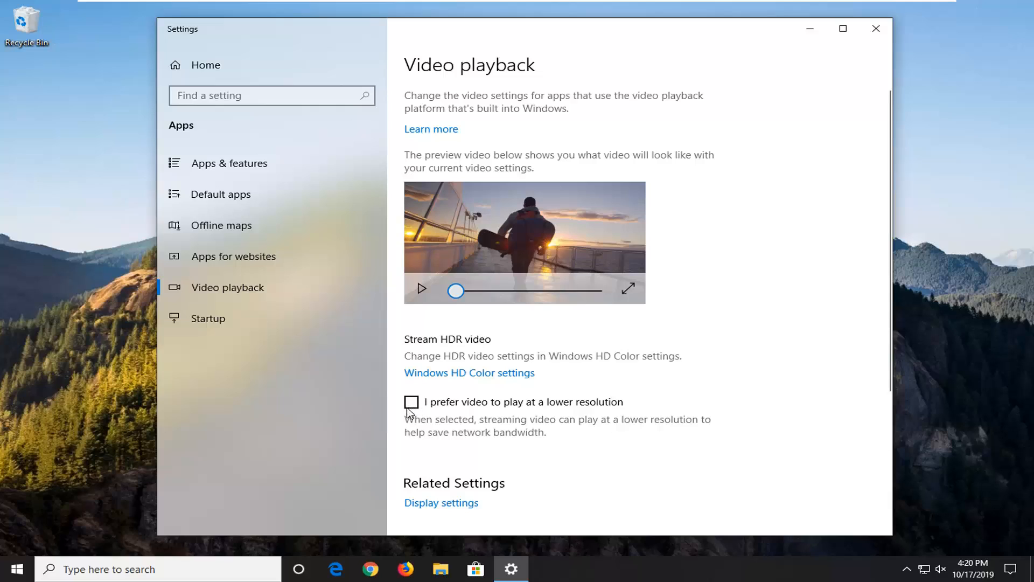
left_click(411, 403)
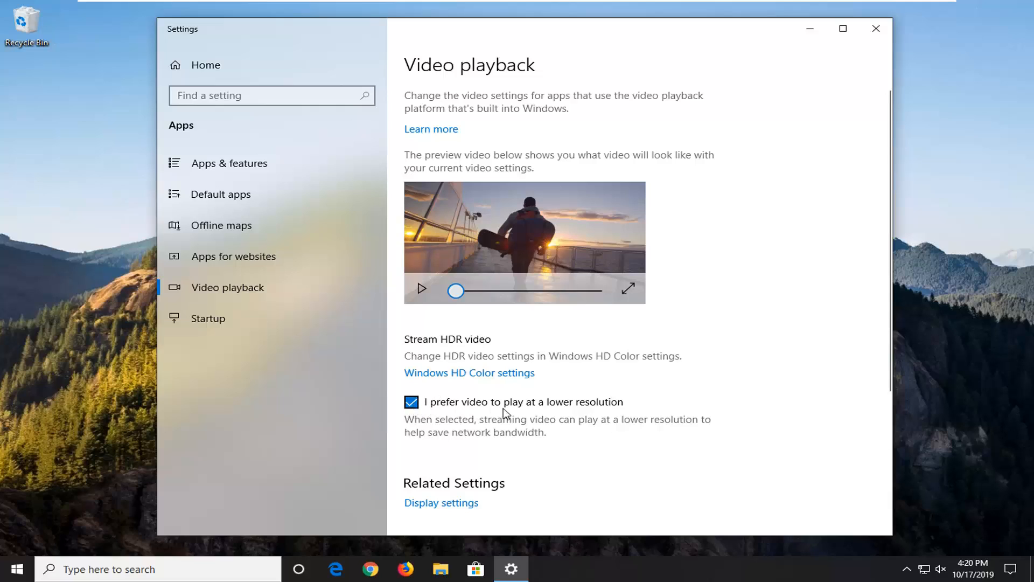
mouse_move(546, 428)
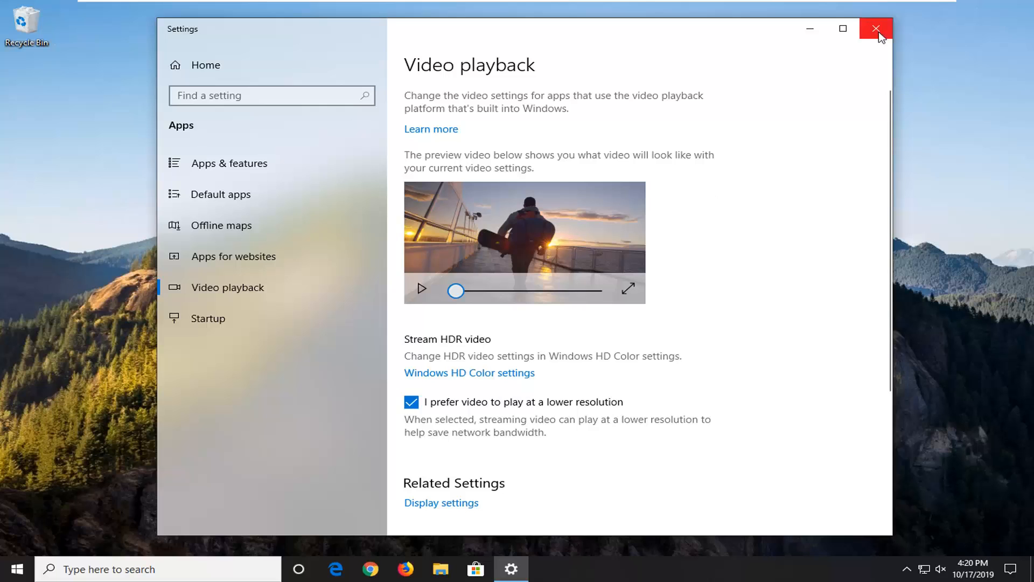
left_click(874, 29)
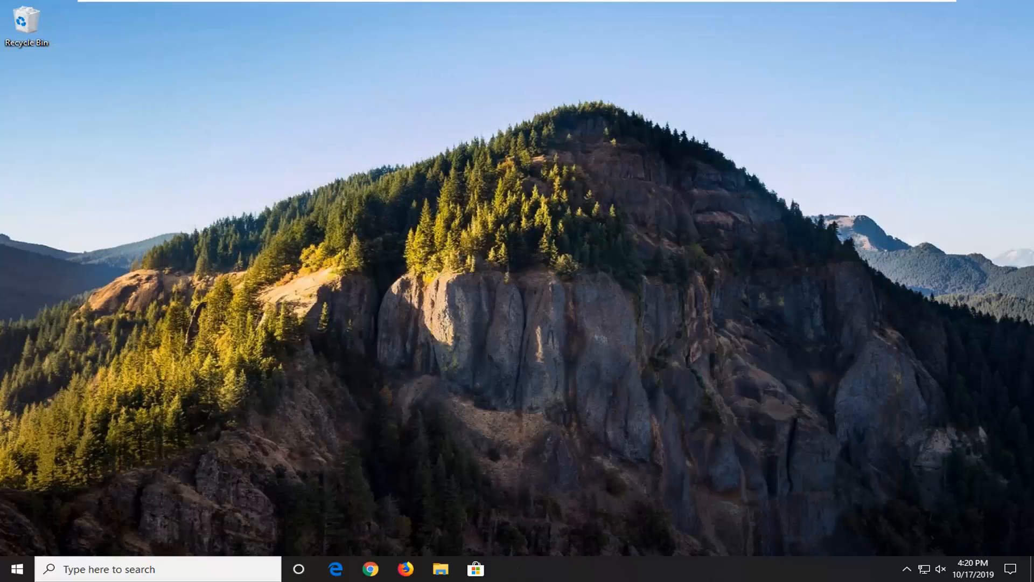
Open Control Panel in Category view and go to Network and Internet's network status page.
left_click(18, 568)
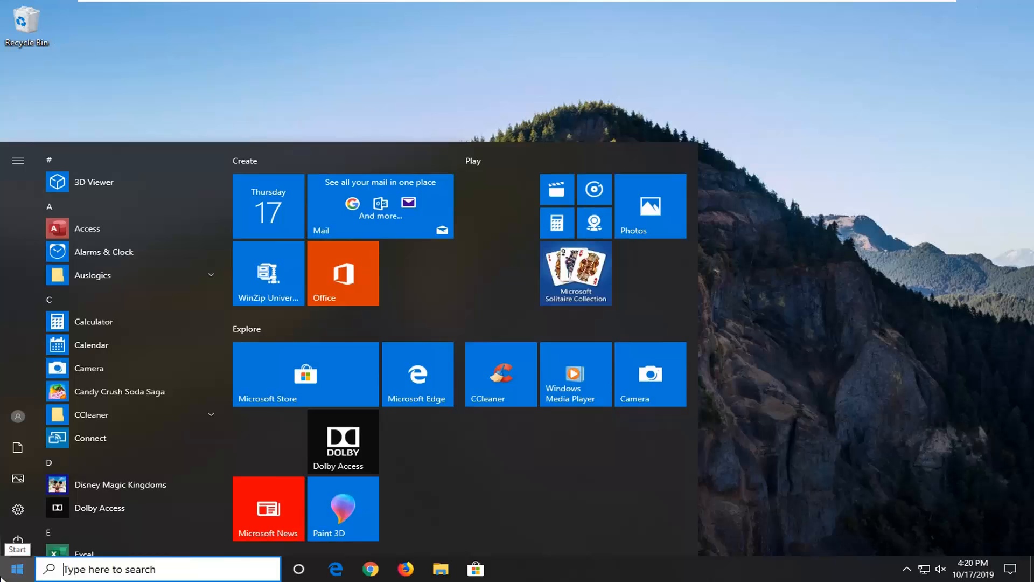
type("control panel")
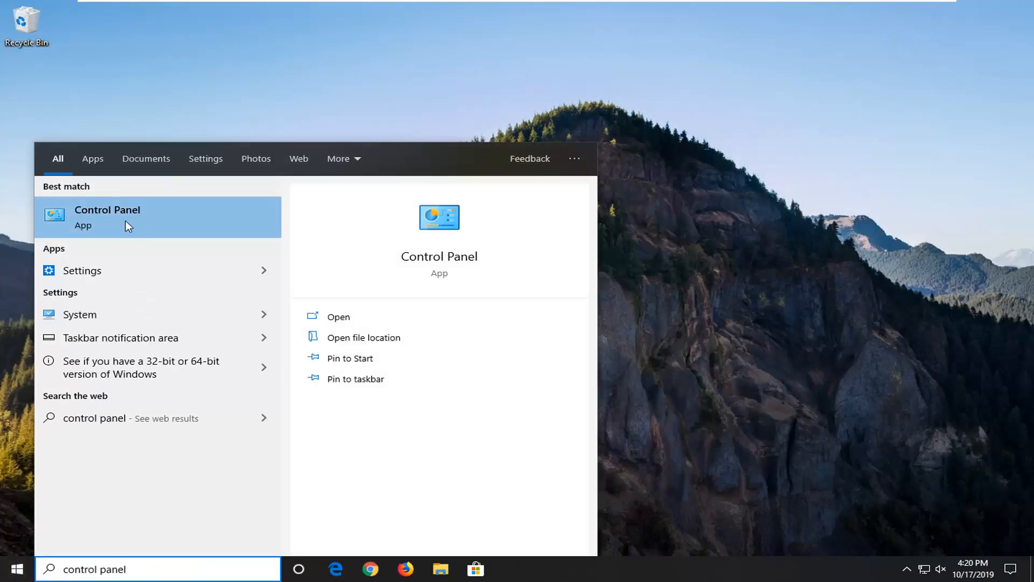
left_click(107, 217)
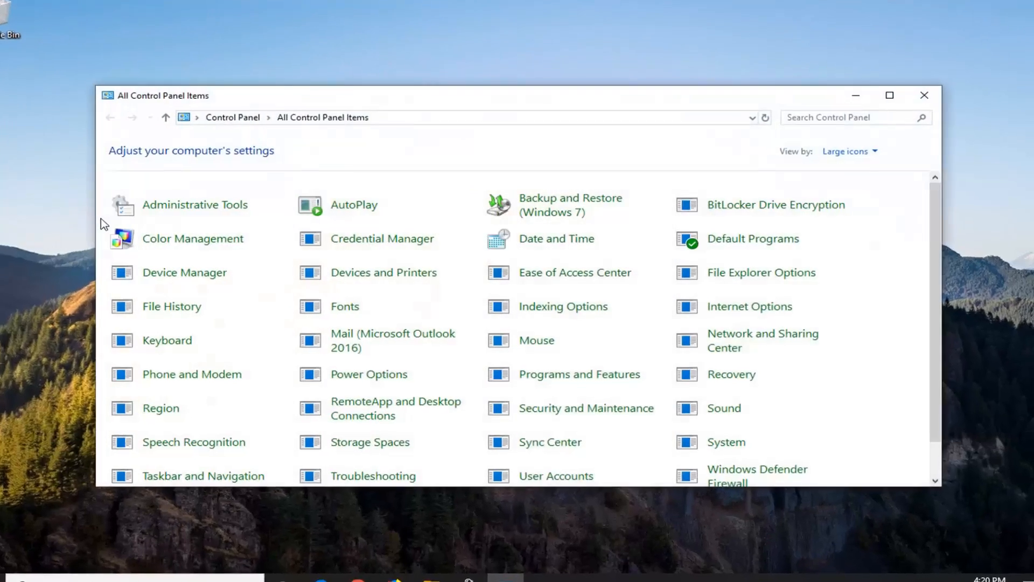
left_click(850, 151)
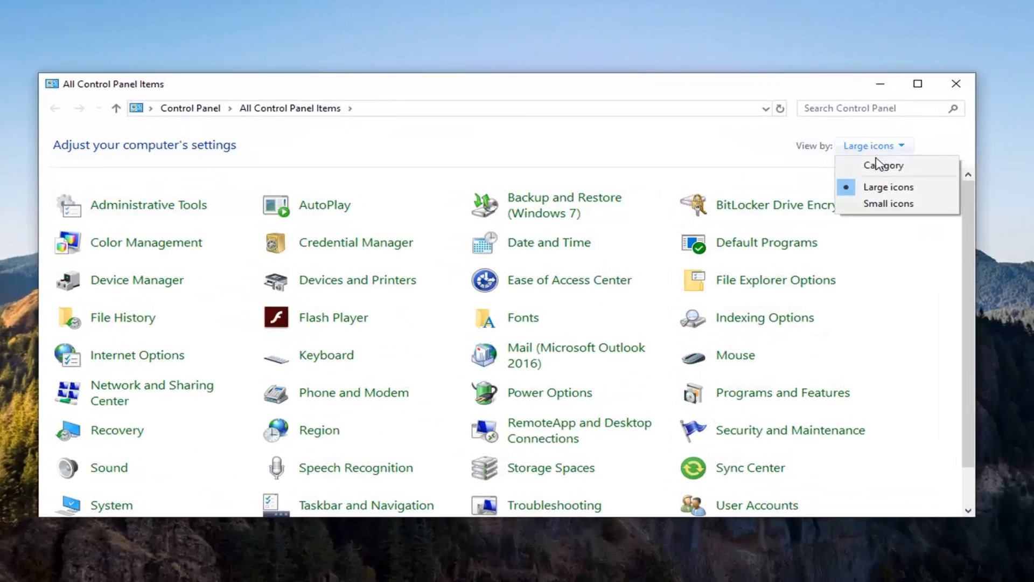
left_click(883, 165)
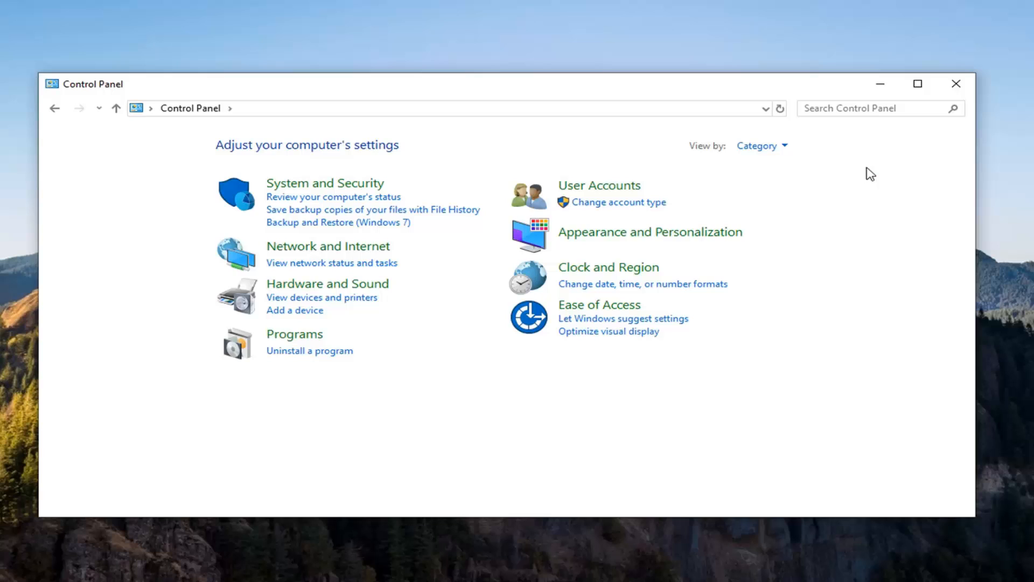
left_click(328, 246)
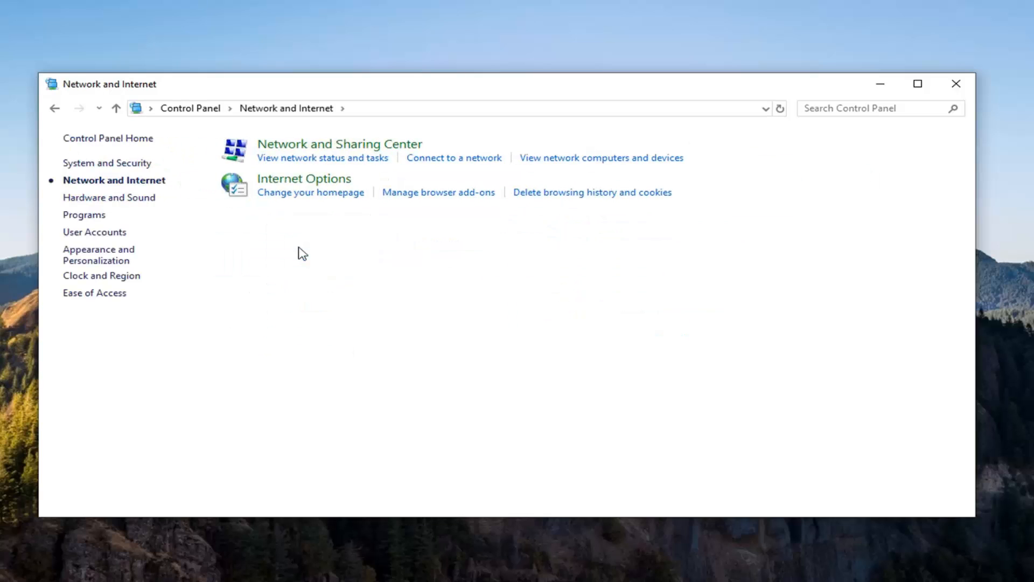
mouse_move(309, 162)
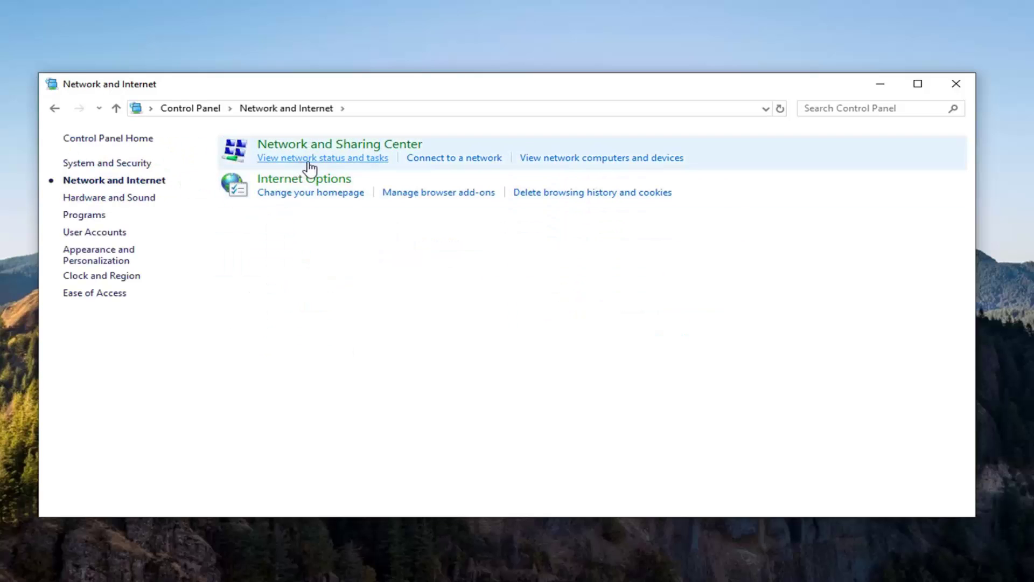
mouse_move(349, 167)
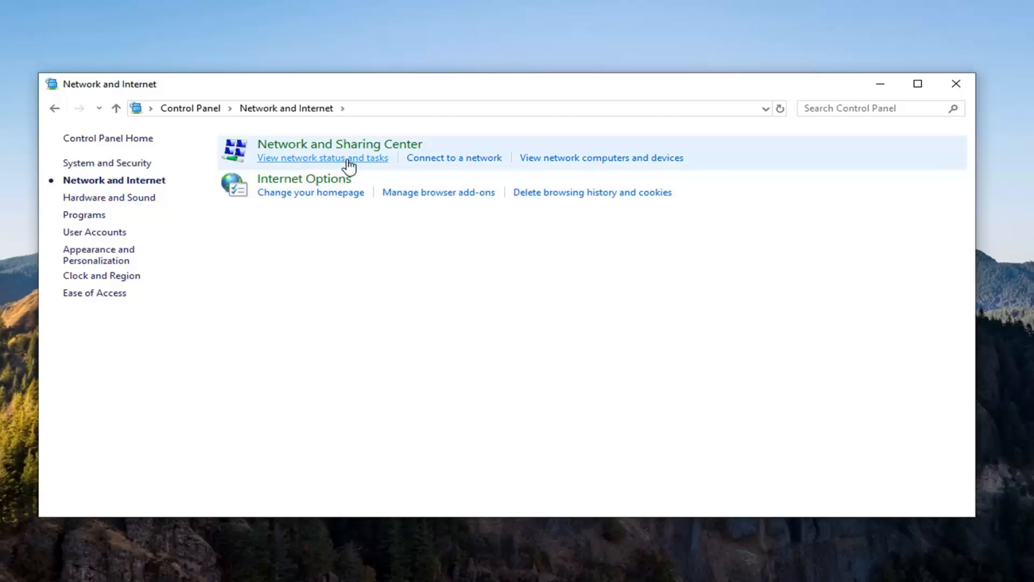
left_click(322, 157)
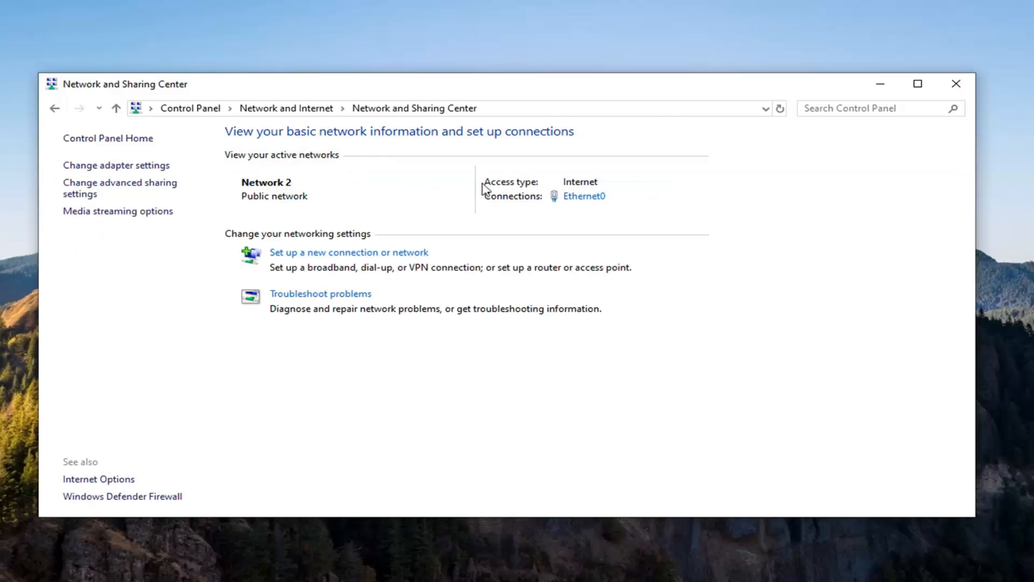
mouse_move(589, 207)
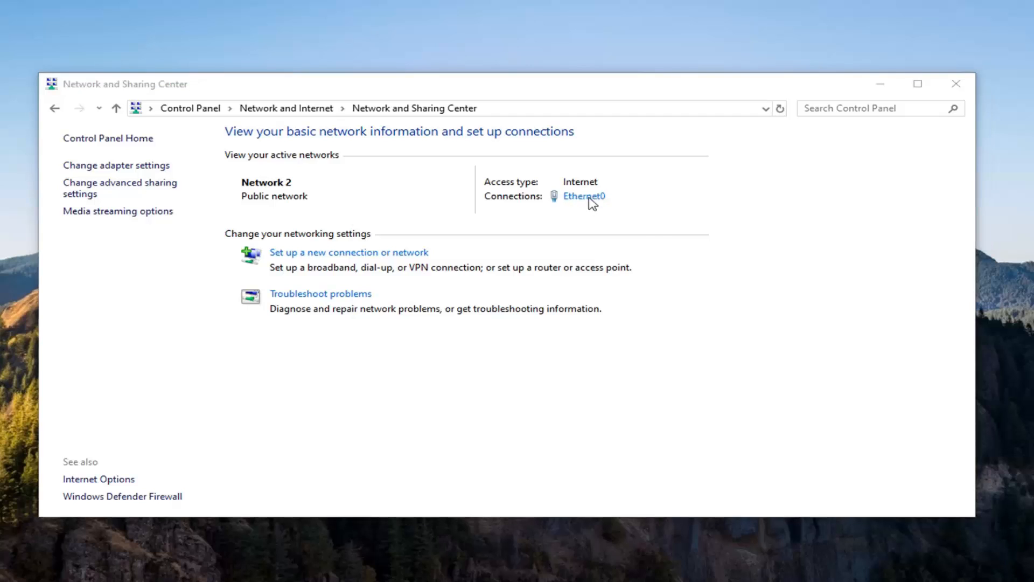
Review Ethernet0's TCP/IPv4 properties showing automatic IP and DNS, then confirm with OK.
left_click(583, 196)
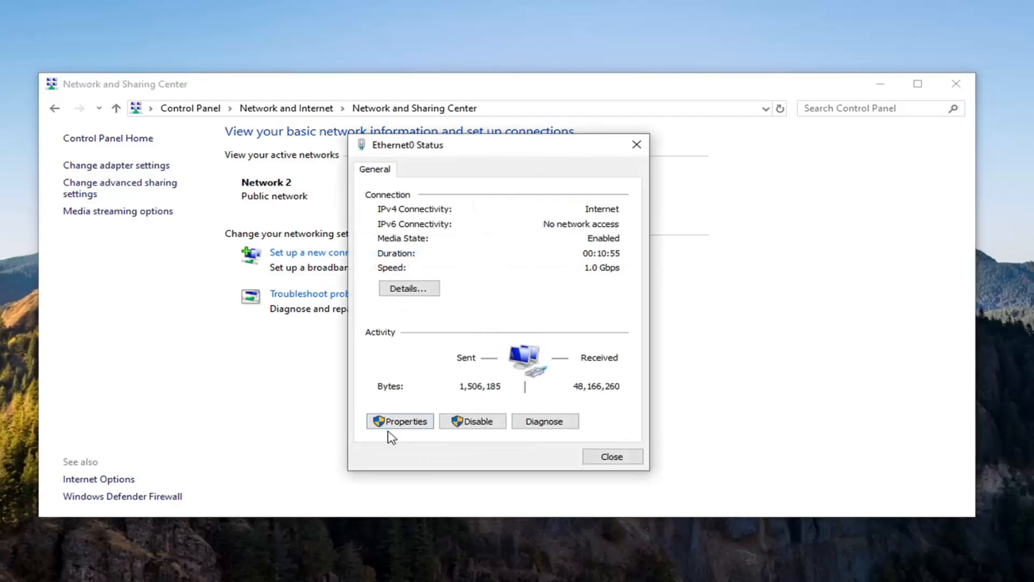
left_click(400, 420)
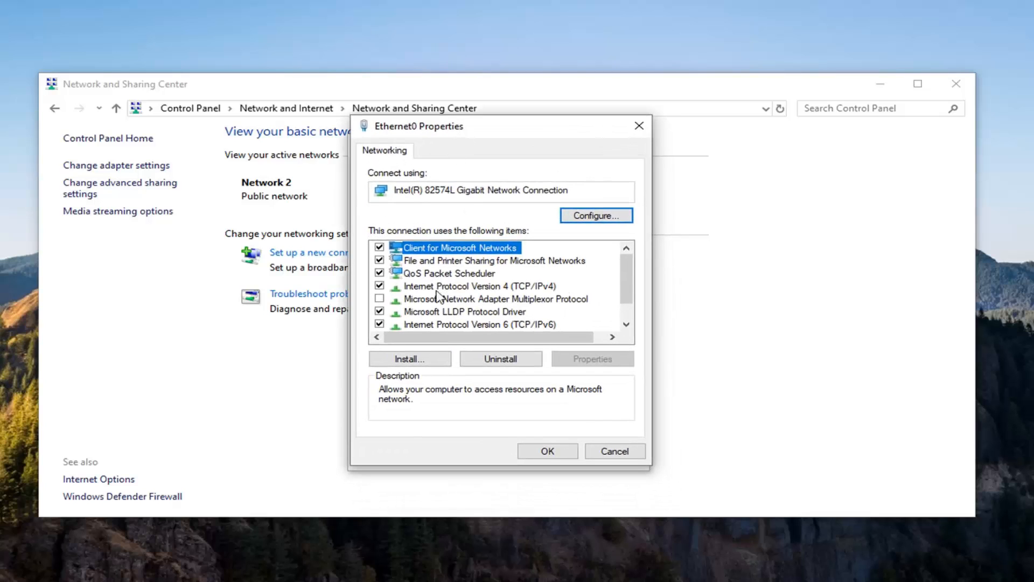
left_click(468, 285)
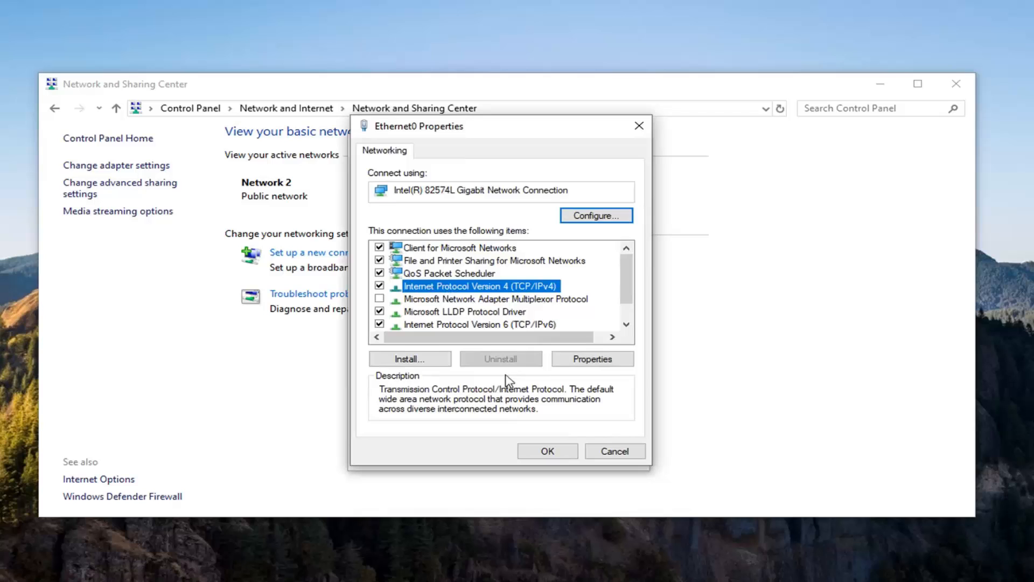
left_click(592, 358)
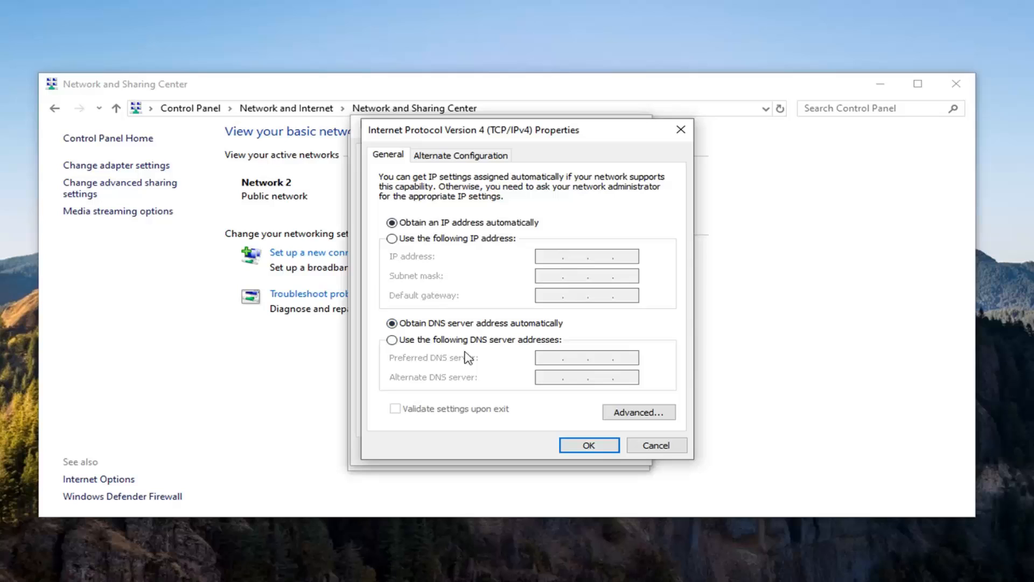
mouse_move(552, 386)
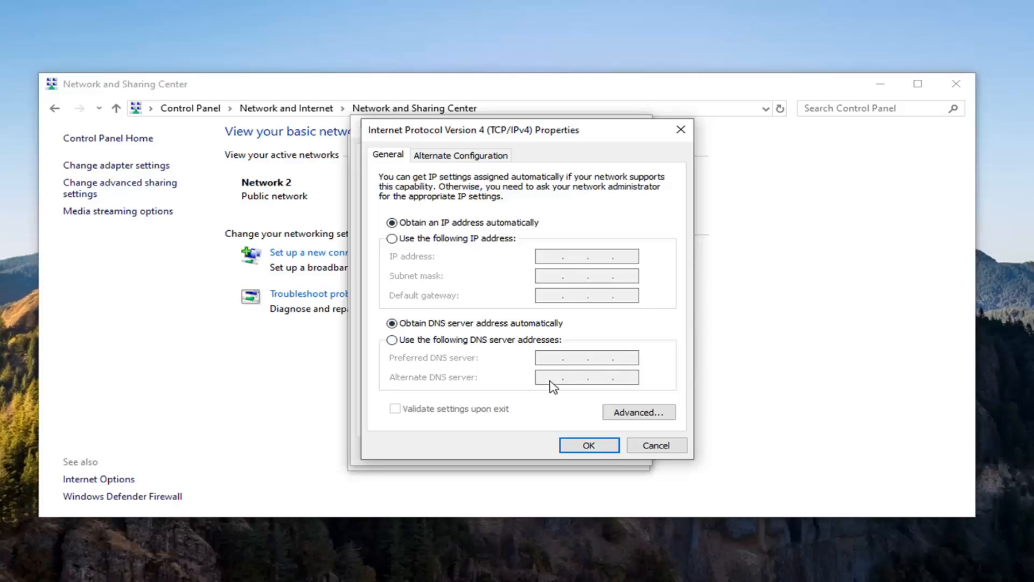
mouse_move(414, 332)
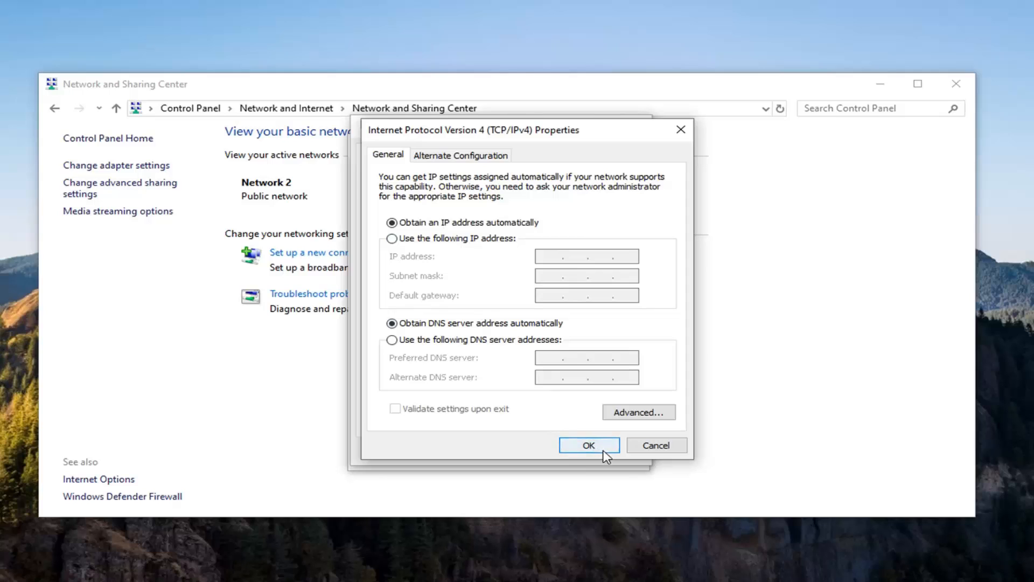
left_click(589, 445)
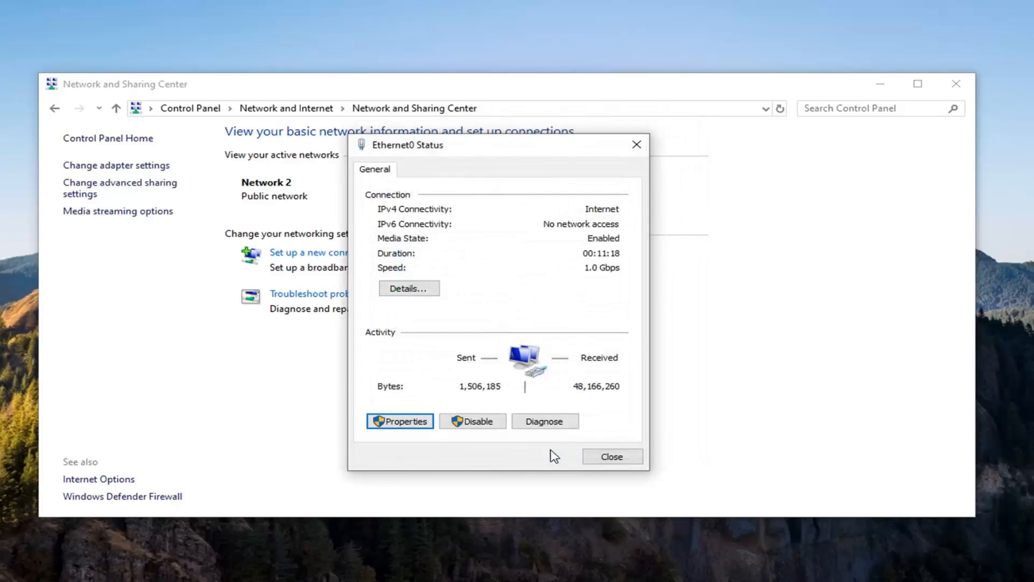
Close the Ethernet0 status window and open Chrome's Clear browsing data dialog from More tools.
left_click(612, 456)
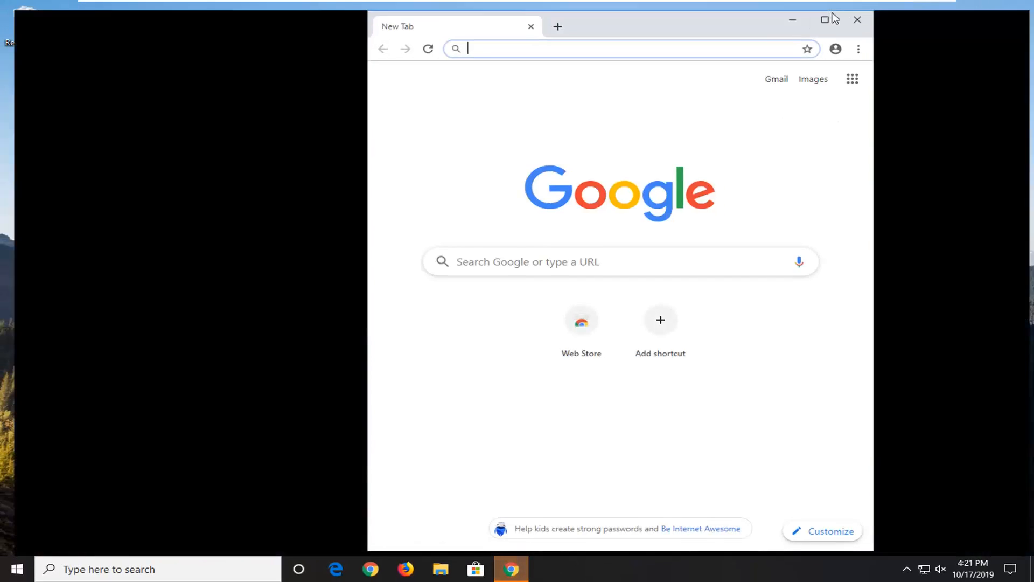
left_click(823, 19)
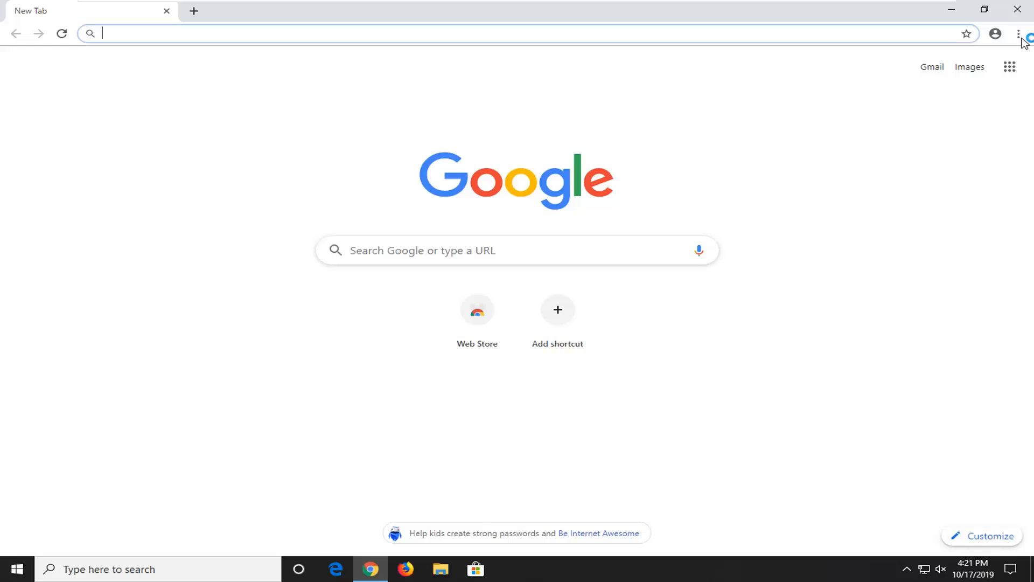
left_click(1019, 33)
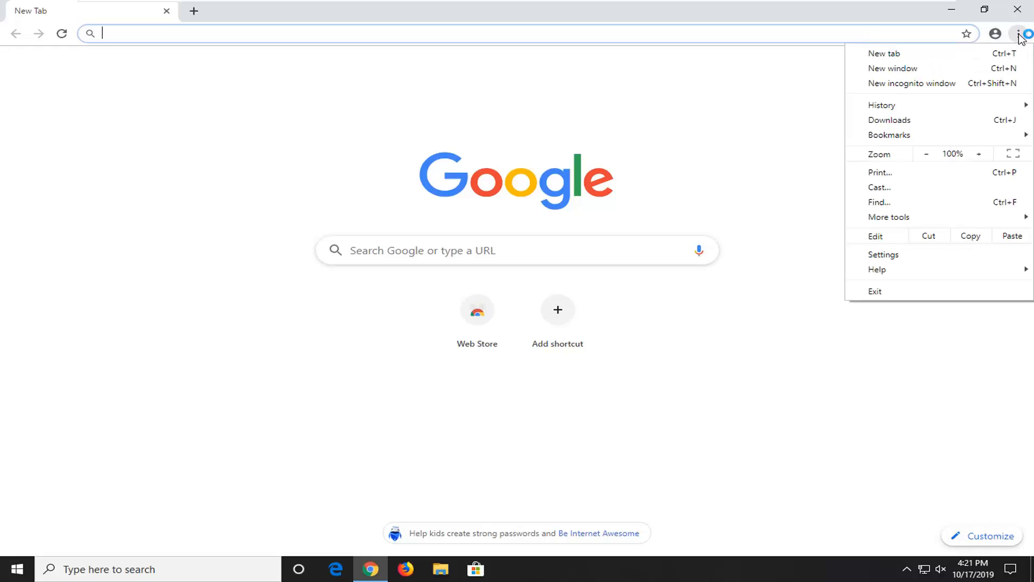
left_click(889, 217)
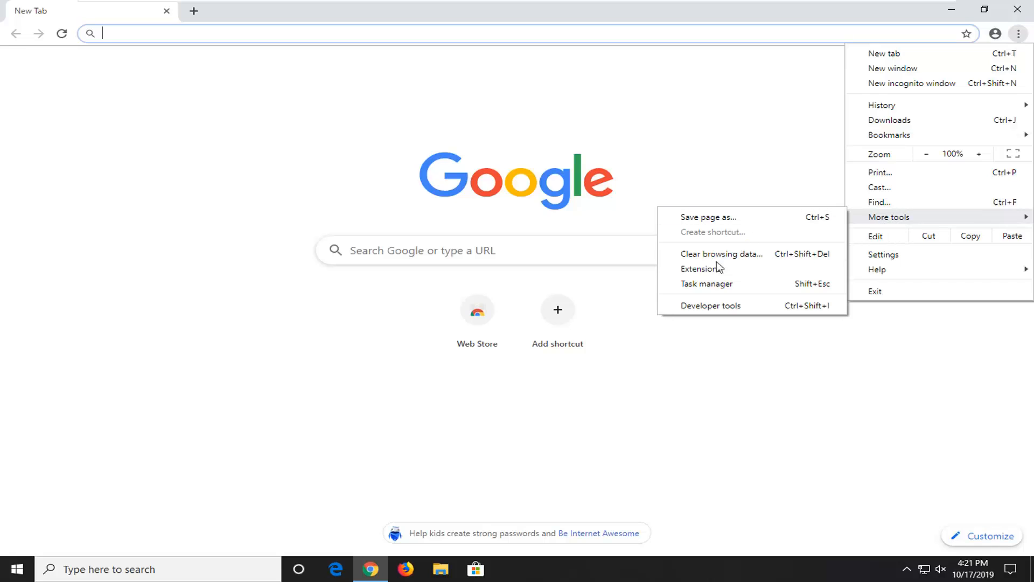
left_click(722, 254)
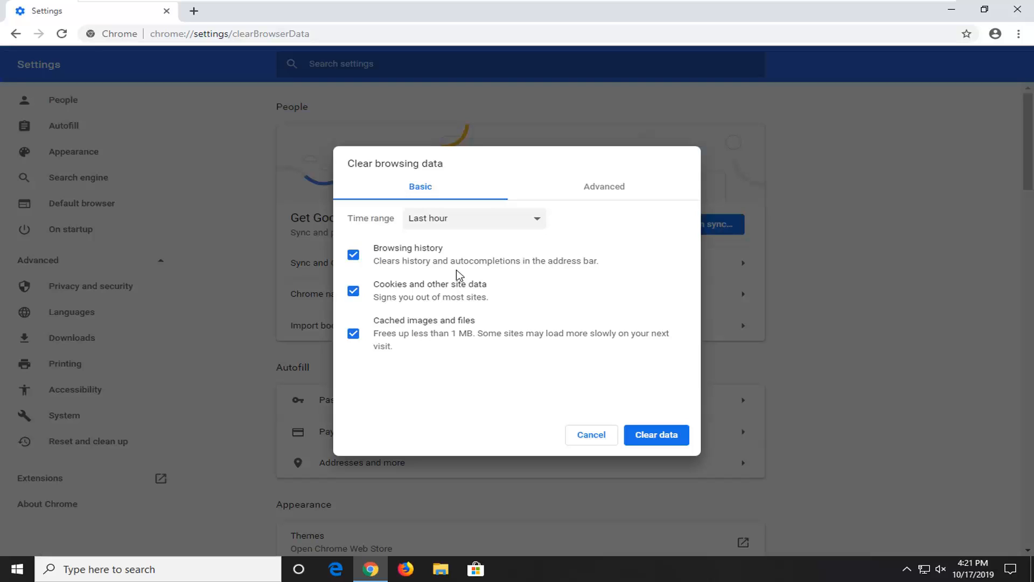
On the Advanced tab, keep history, cookies and cache checked and choose All time.
left_click(604, 187)
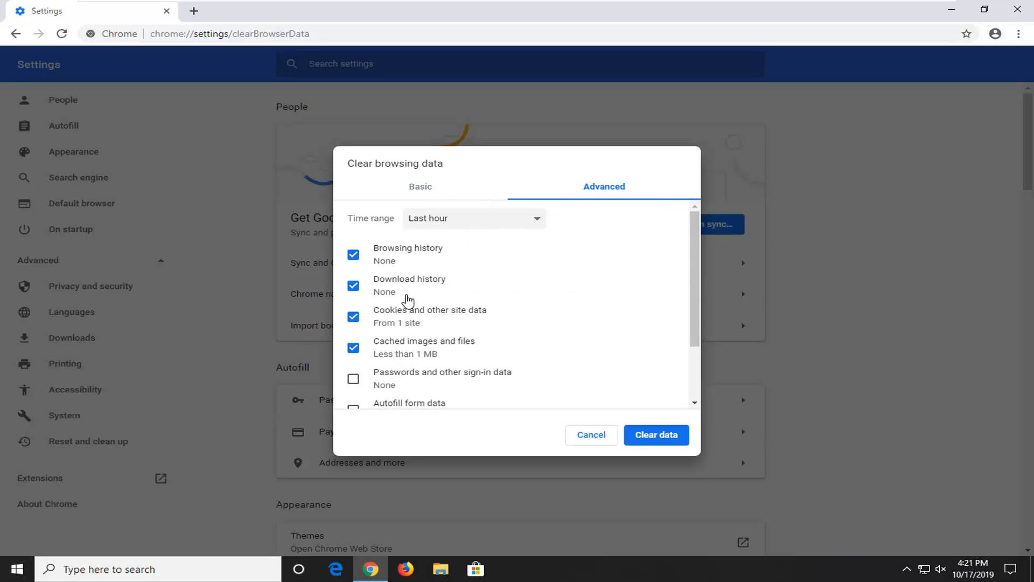
mouse_move(416, 322)
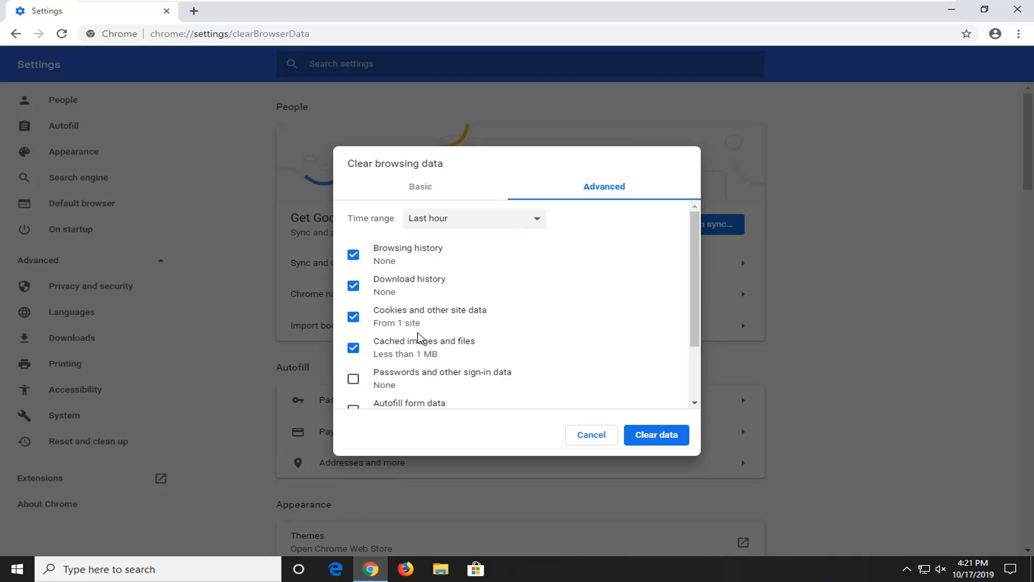
mouse_move(391, 322)
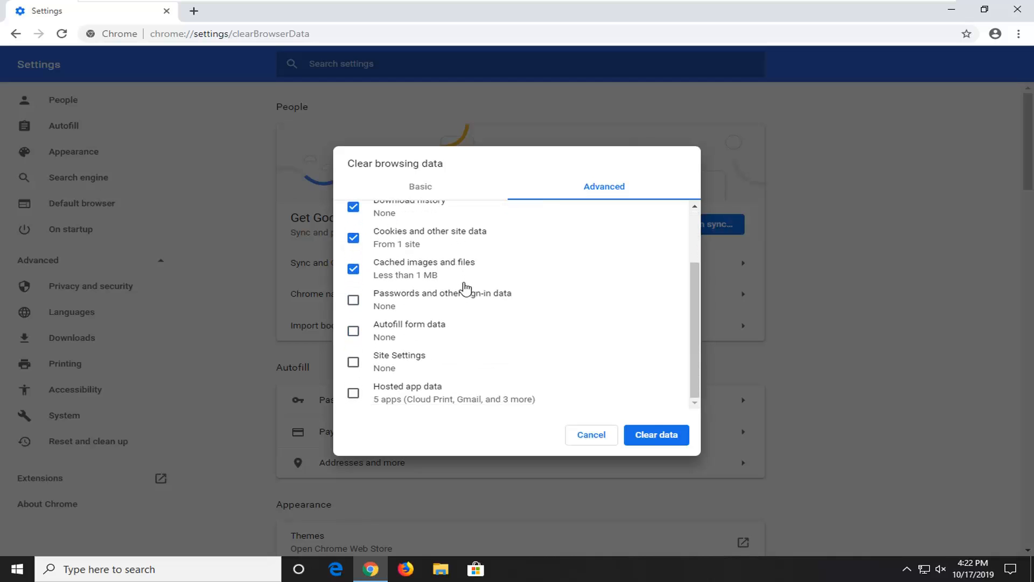
mouse_move(348, 330)
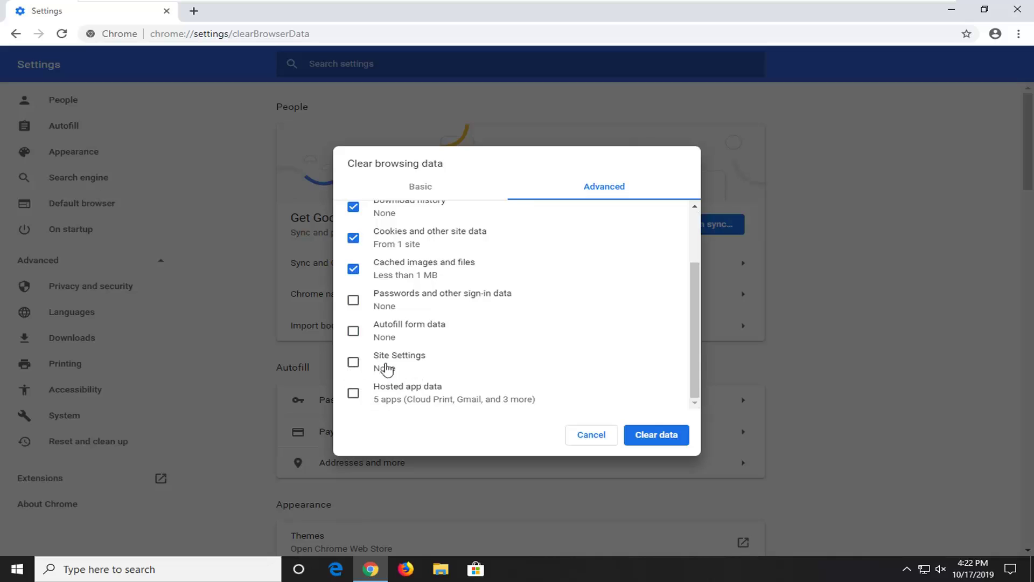
mouse_move(391, 307)
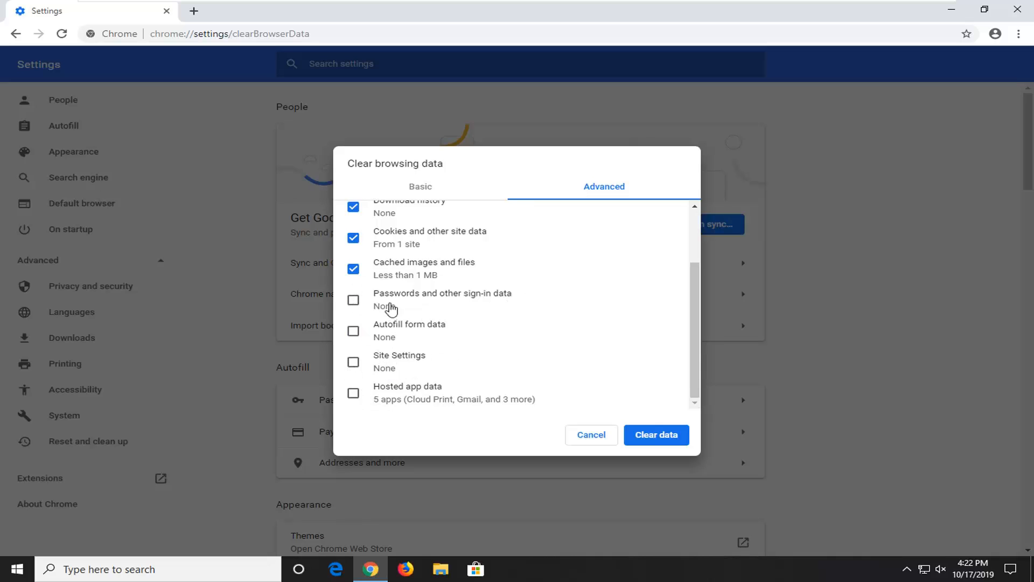
scroll("up", 3)
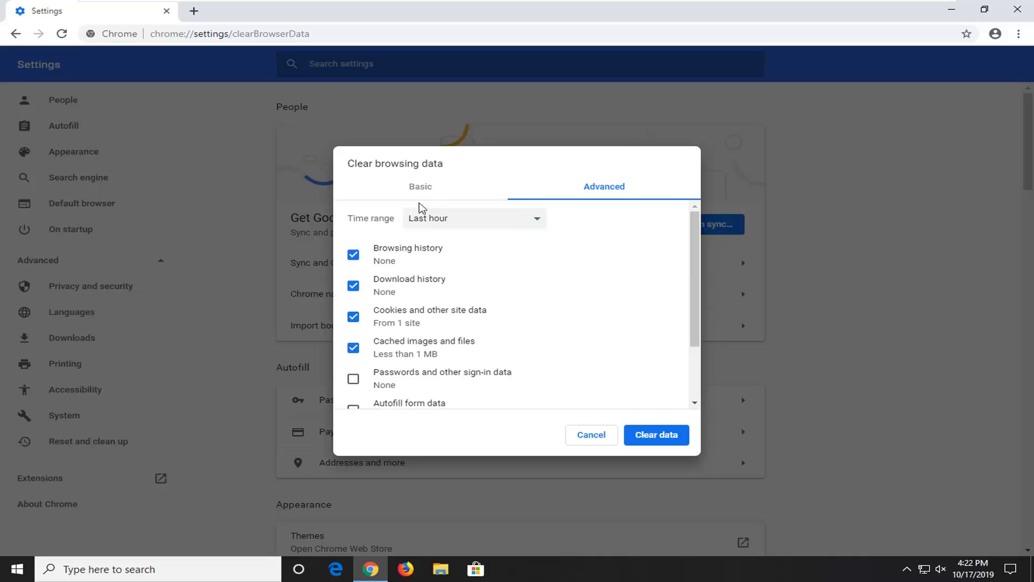
mouse_move(480, 228)
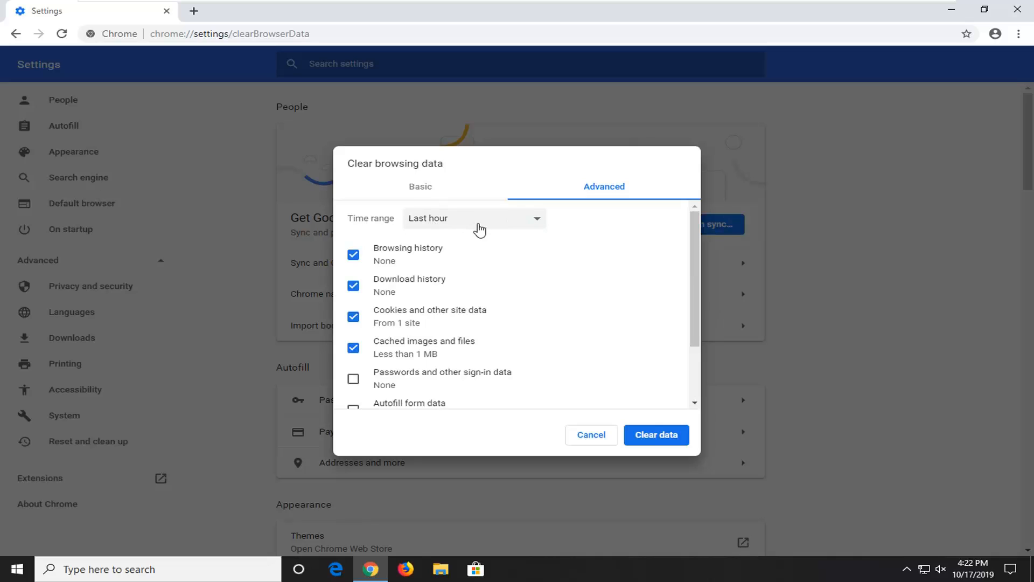
left_click(474, 219)
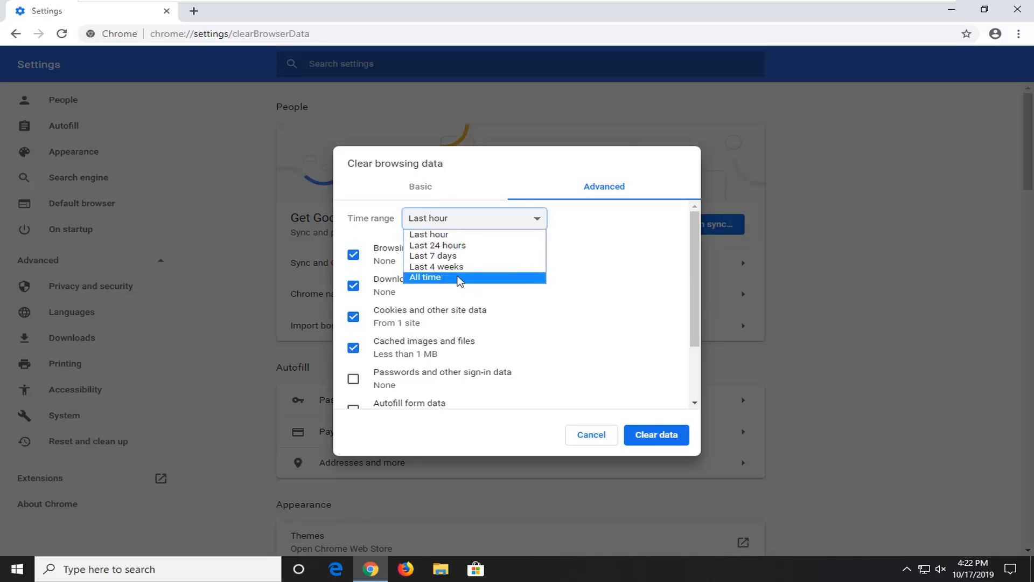
left_click(425, 277)
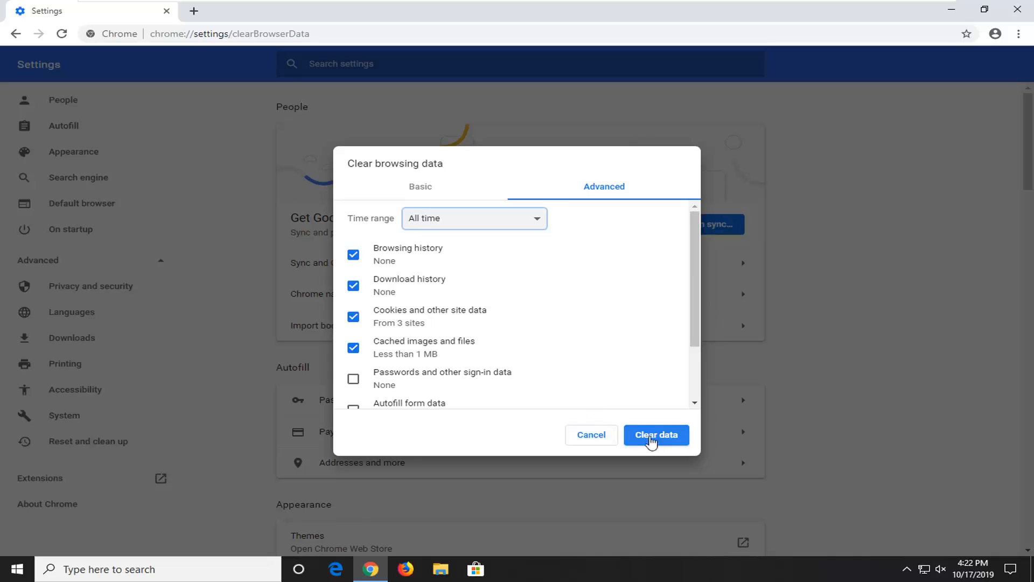
Clear the browsing data, restart Chrome from the taskbar, and open the Extensions page.
left_click(656, 435)
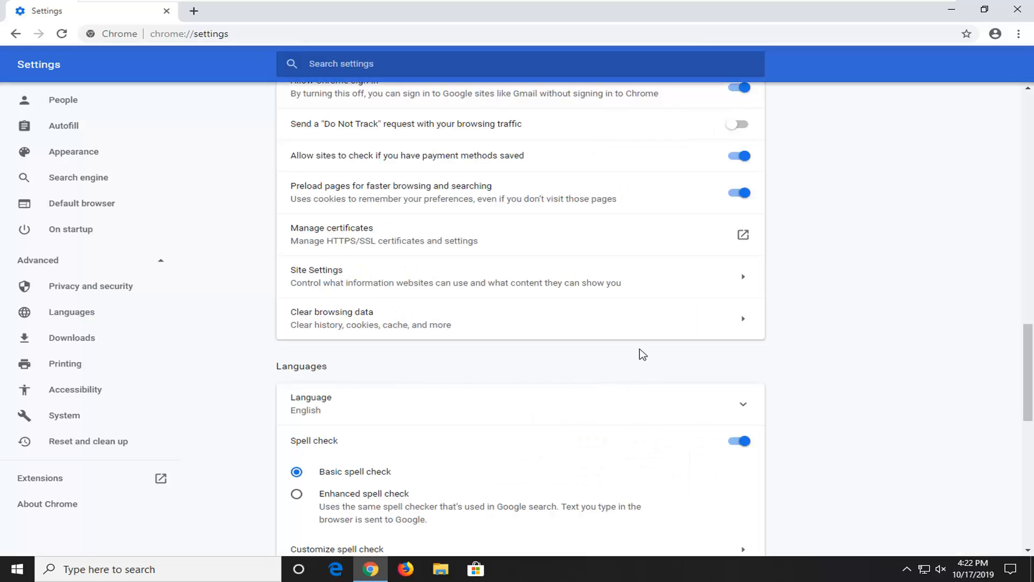
mouse_move(1017, 10)
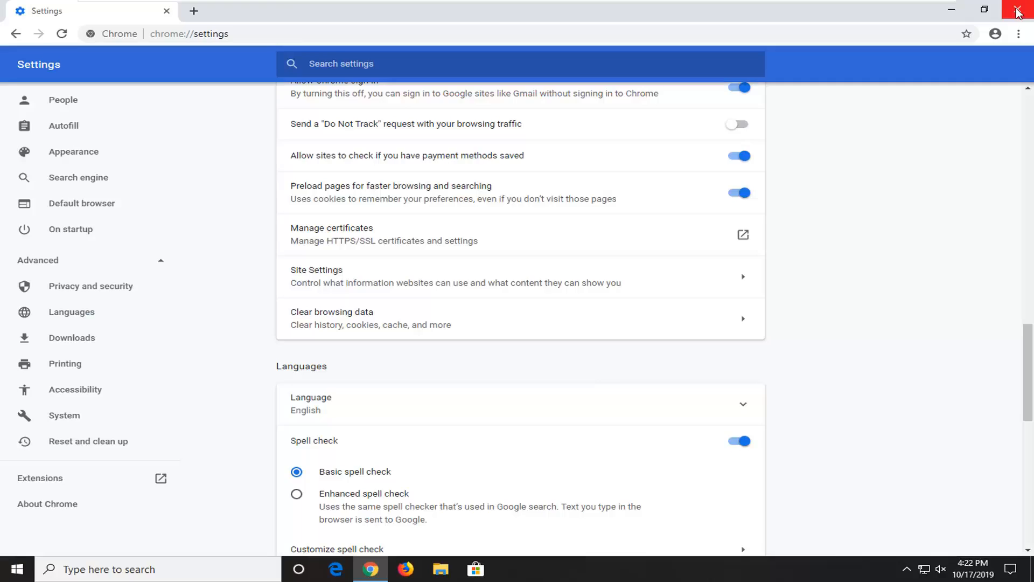
left_click(1018, 8)
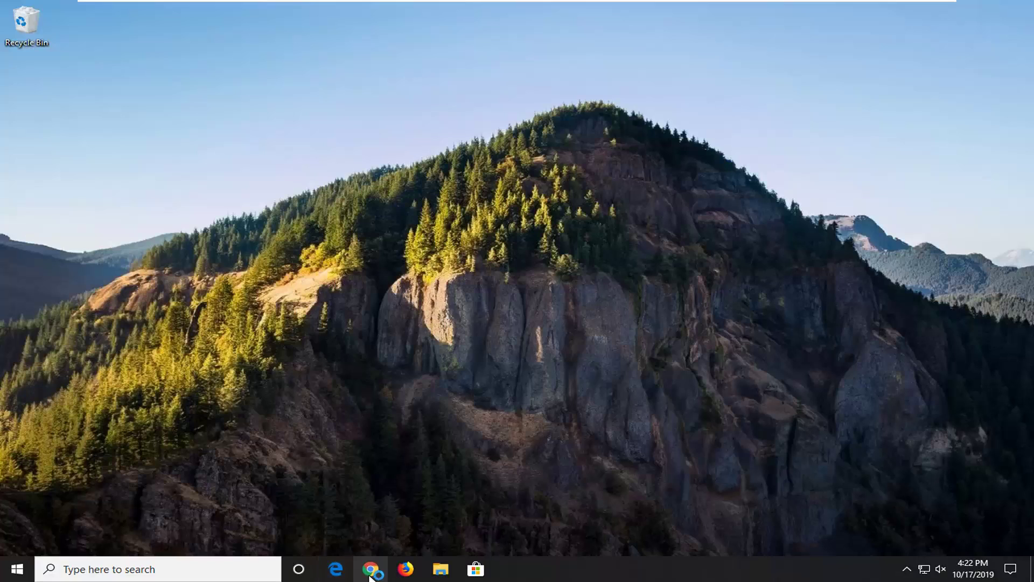
left_click(370, 568)
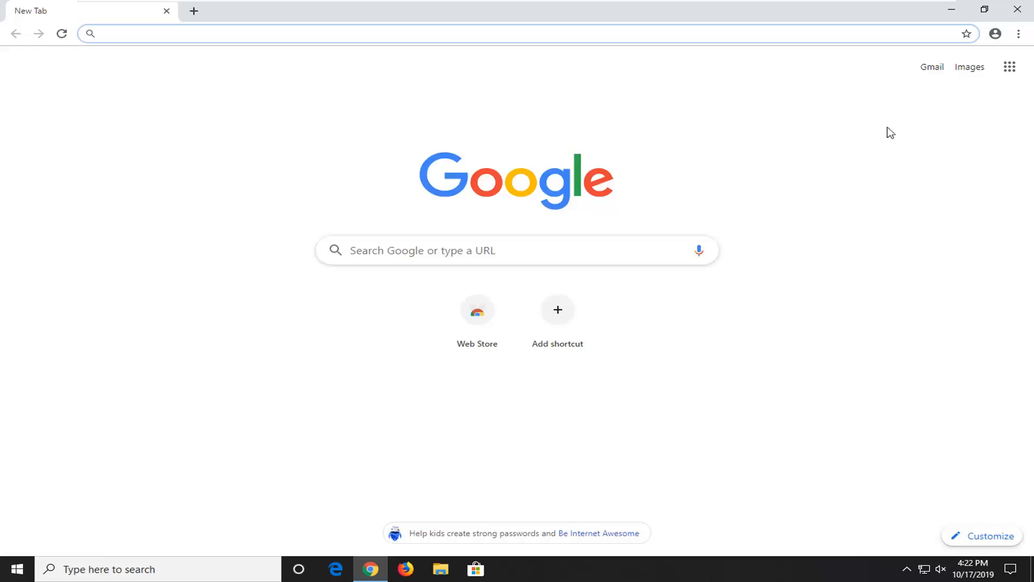
left_click(1018, 33)
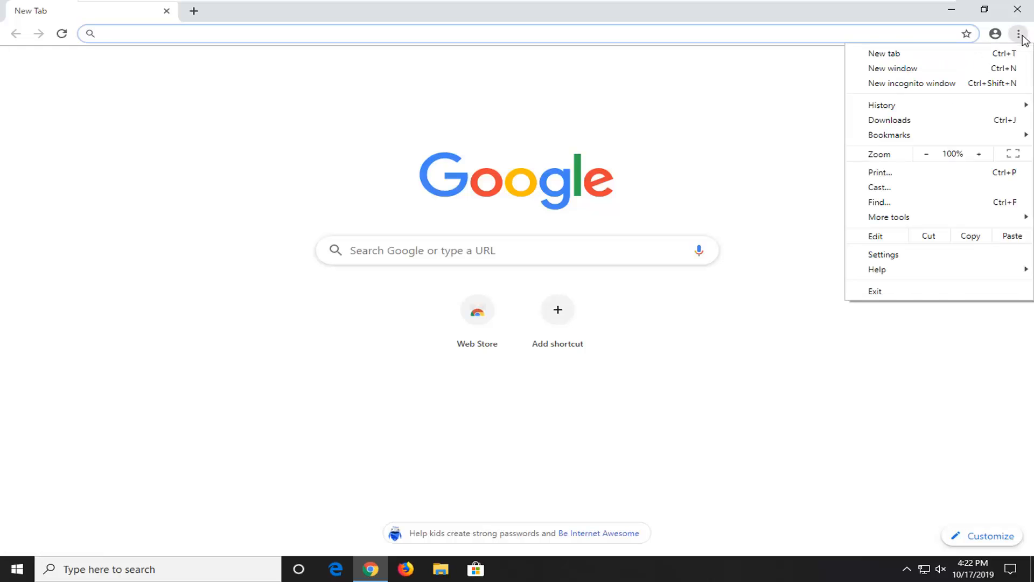
mouse_move(889, 217)
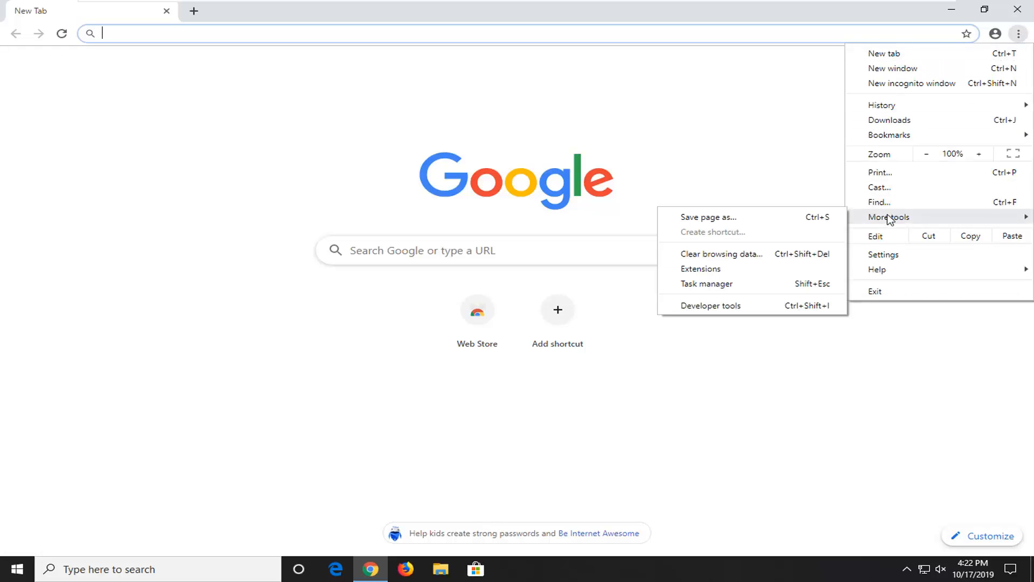
left_click(700, 269)
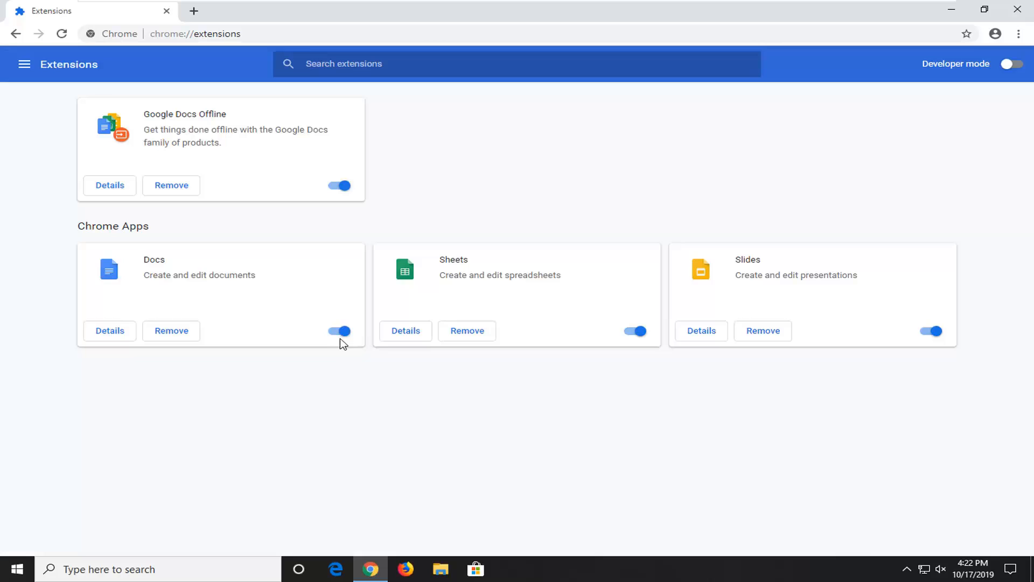
mouse_move(182, 341)
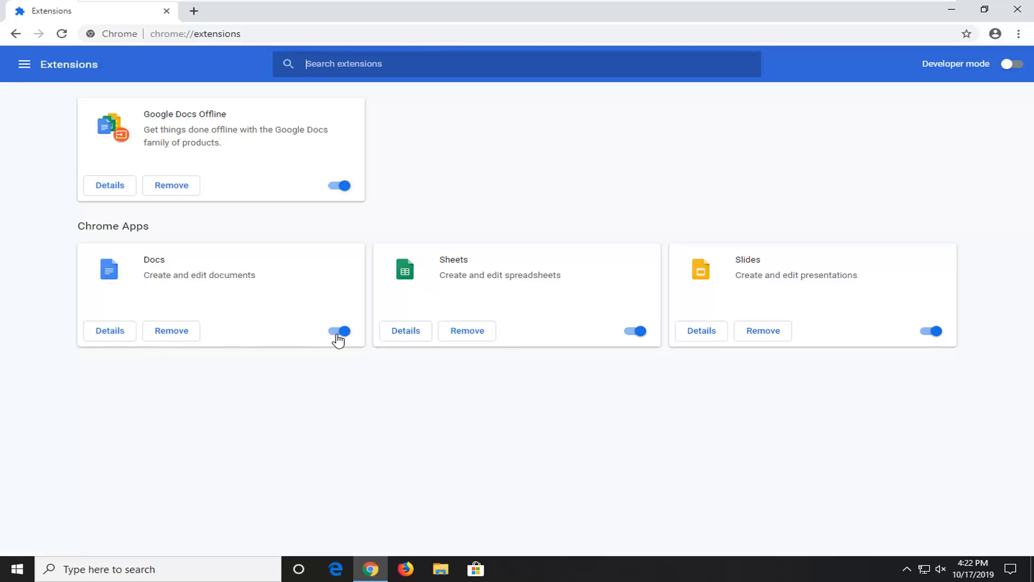
Turn off the toggle on the Docs app card.
left_click(339, 330)
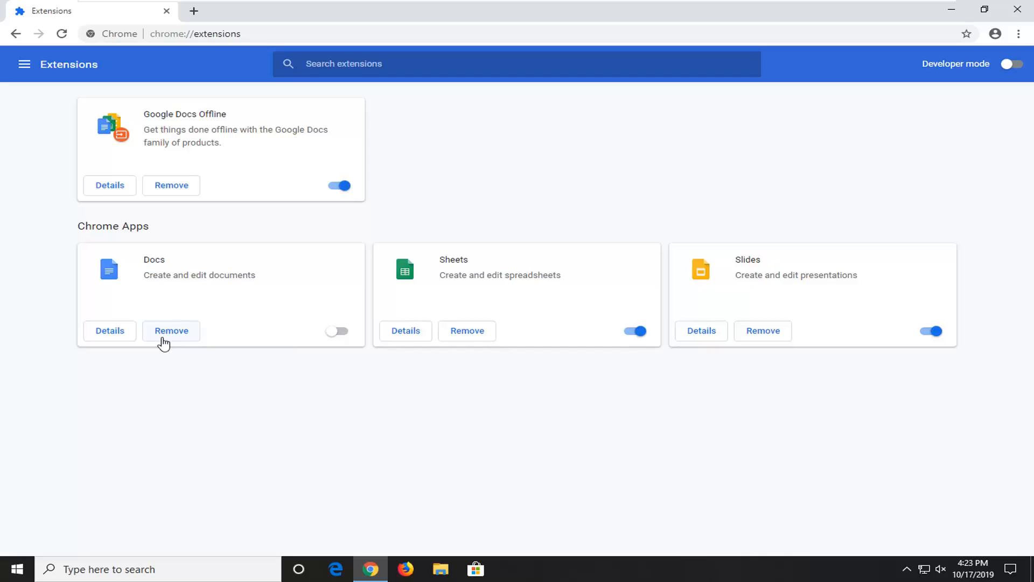
Remove the Docs app and confirm the removal.
left_click(171, 331)
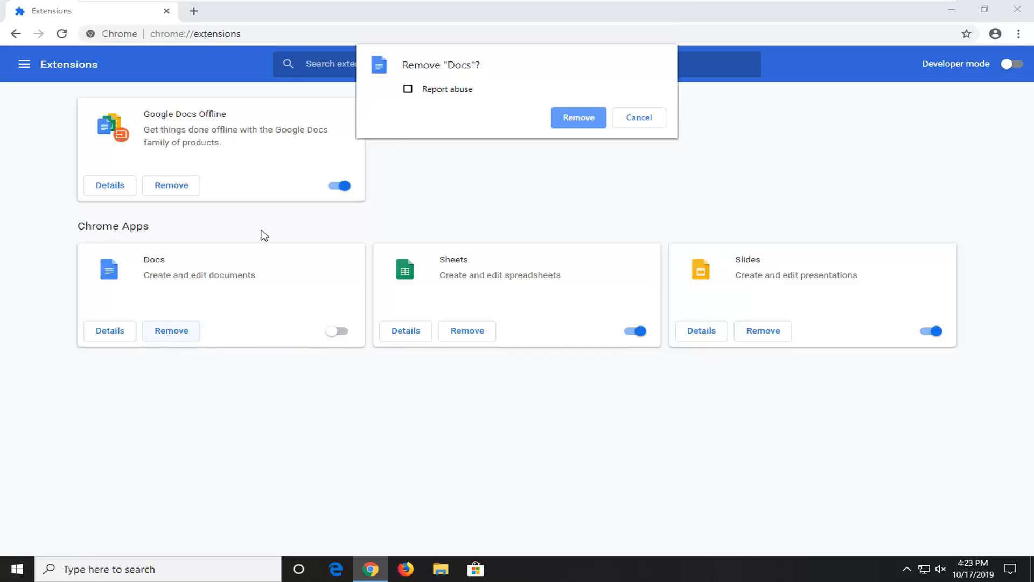
left_click(579, 118)
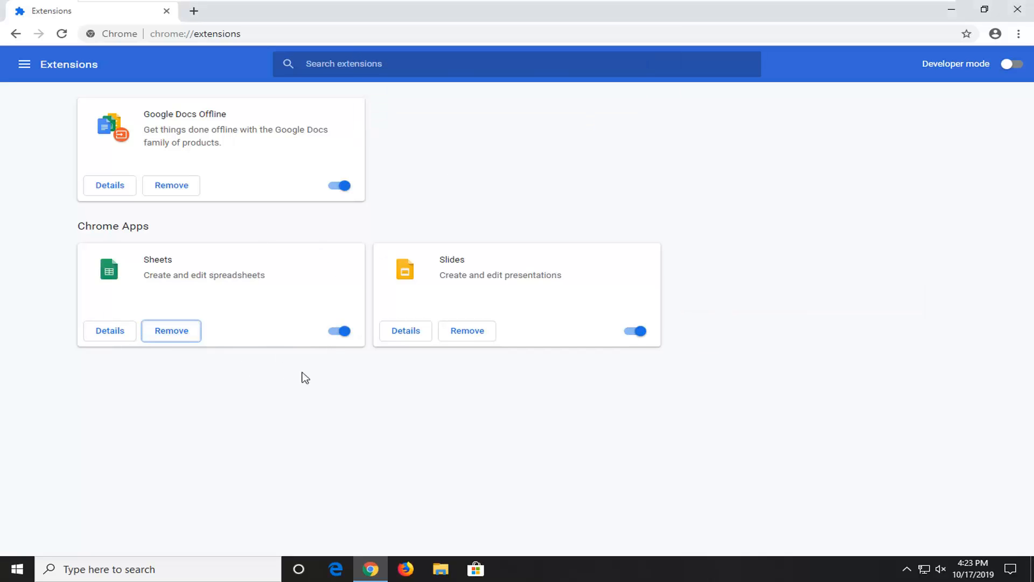
mouse_move(689, 376)
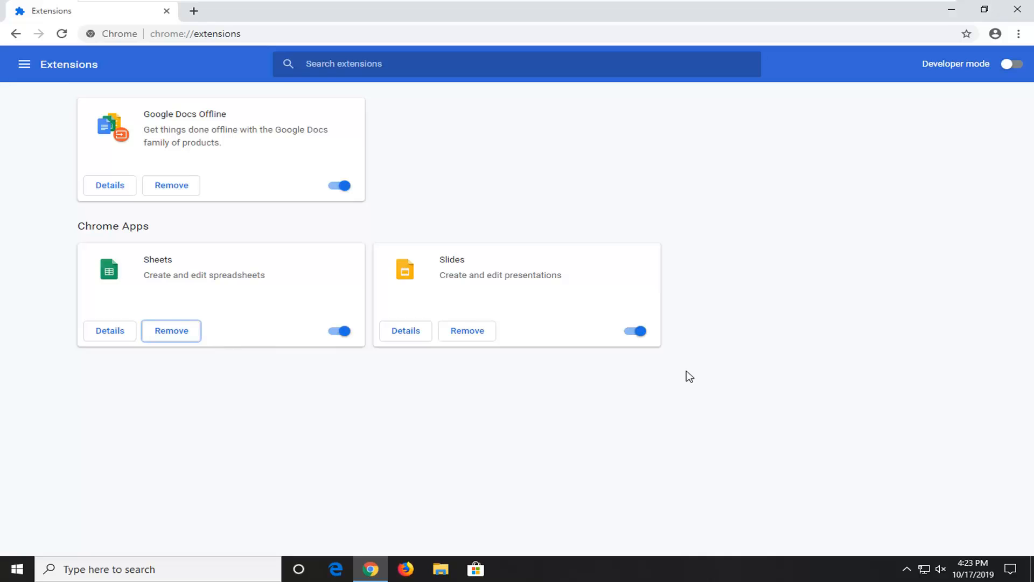
mouse_move(520, 213)
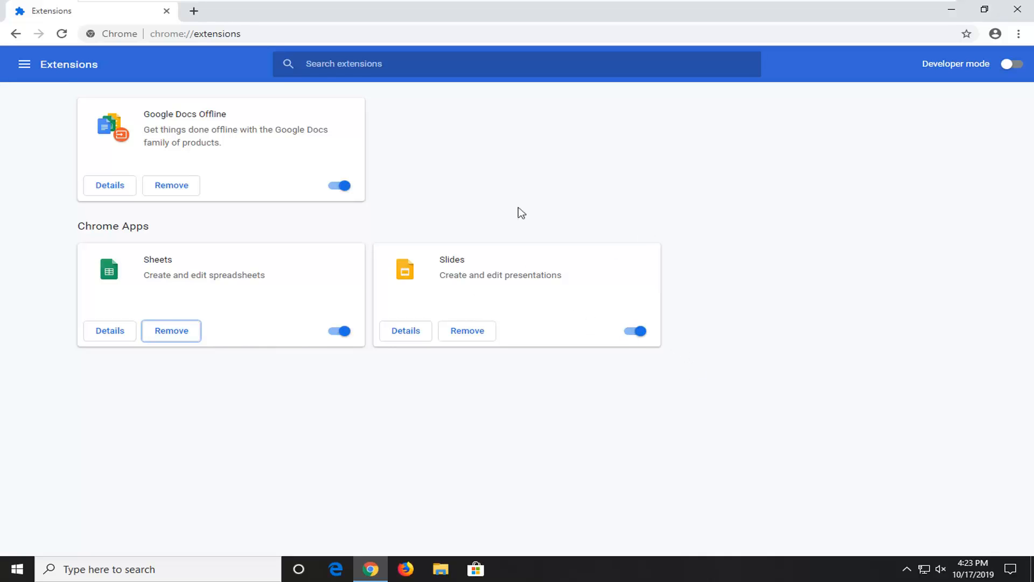
mouse_move(657, 326)
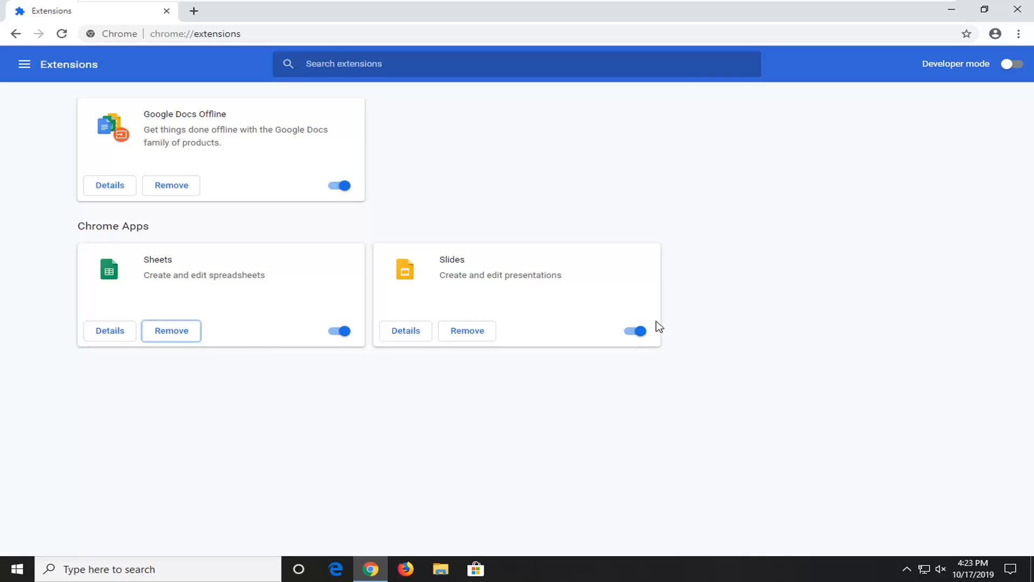